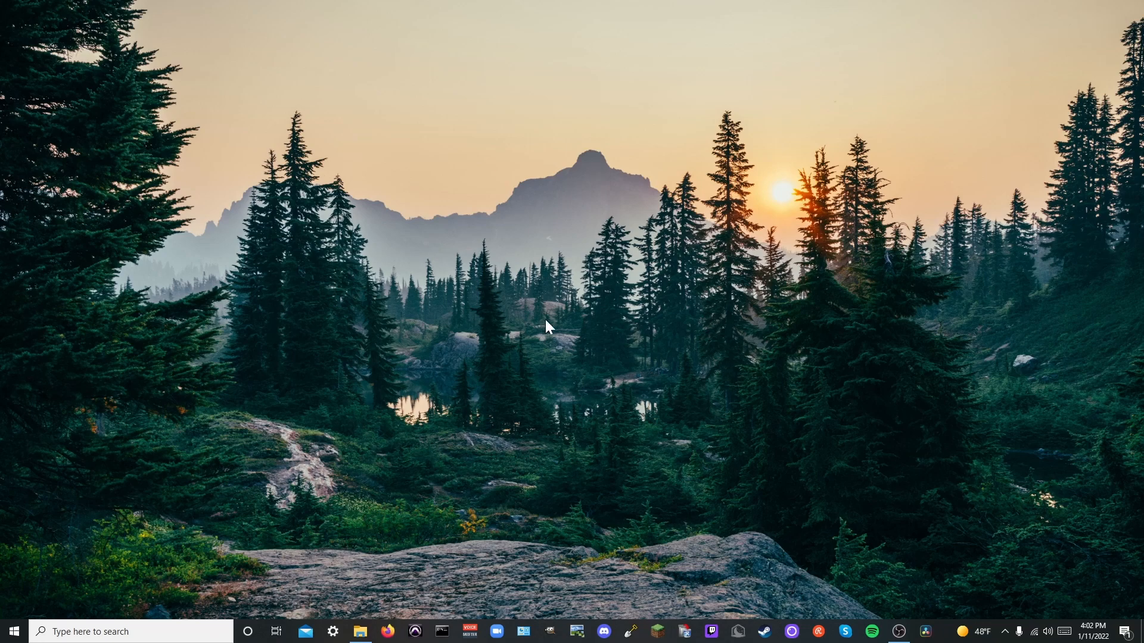
mouse_move(107, 581)
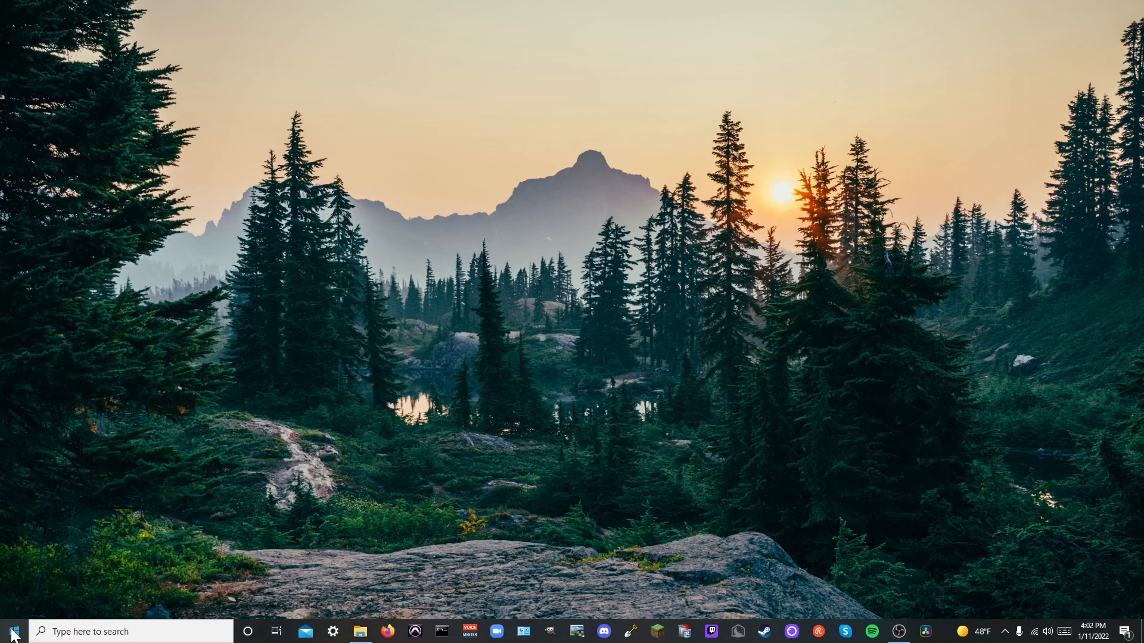
Search the Start menu for 'reg' and launch Registry Editor from Best match.
click(11, 630)
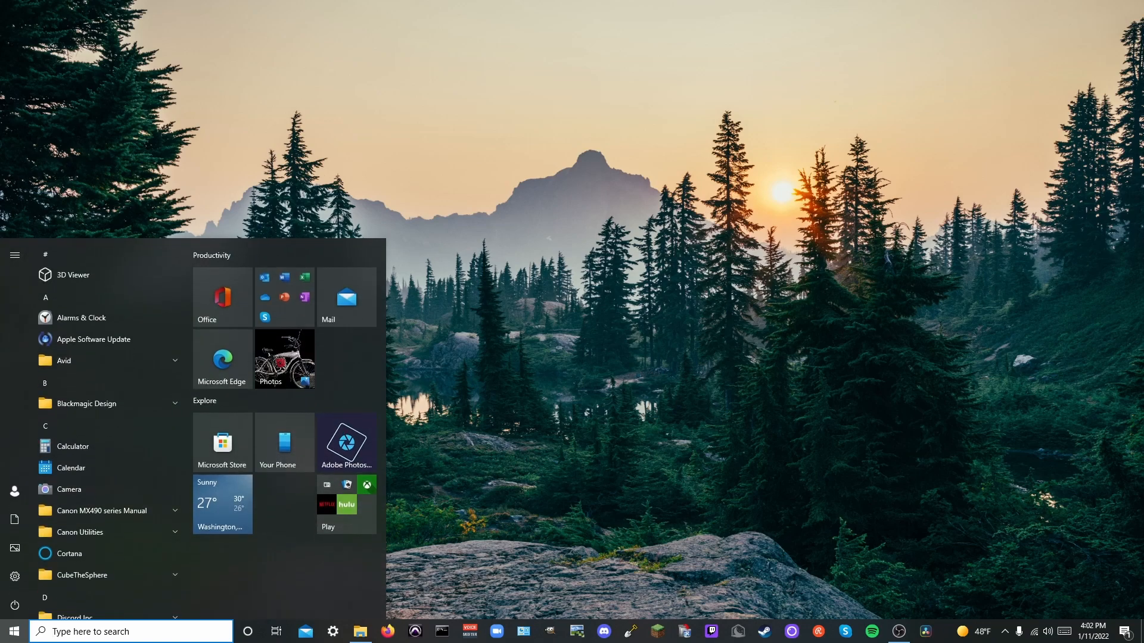
text(regi)
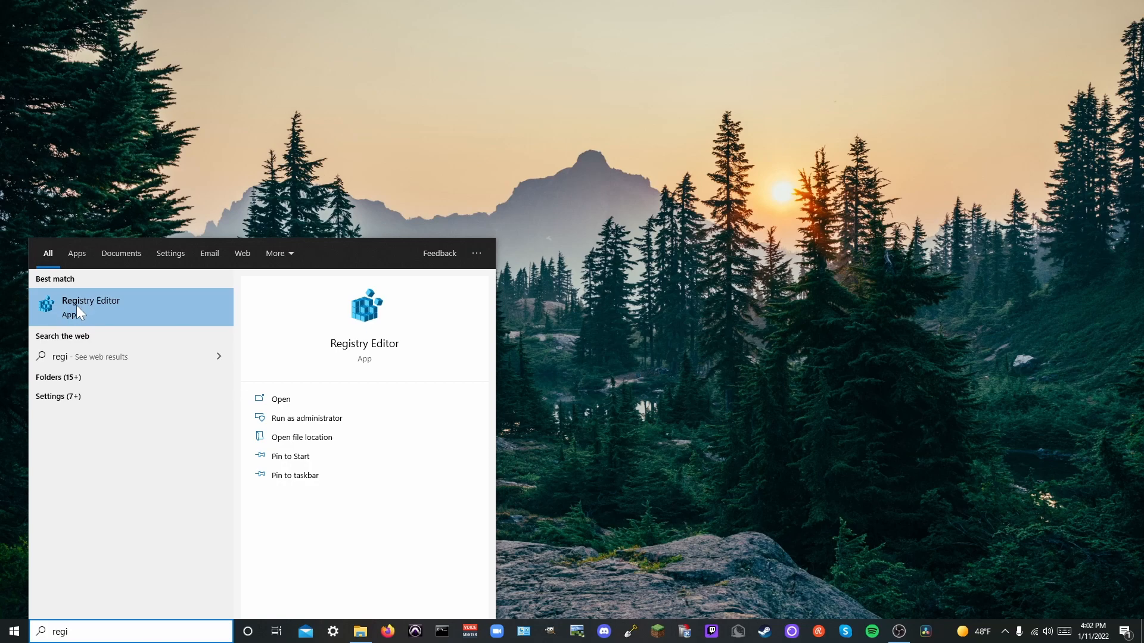
right_click(92, 307)
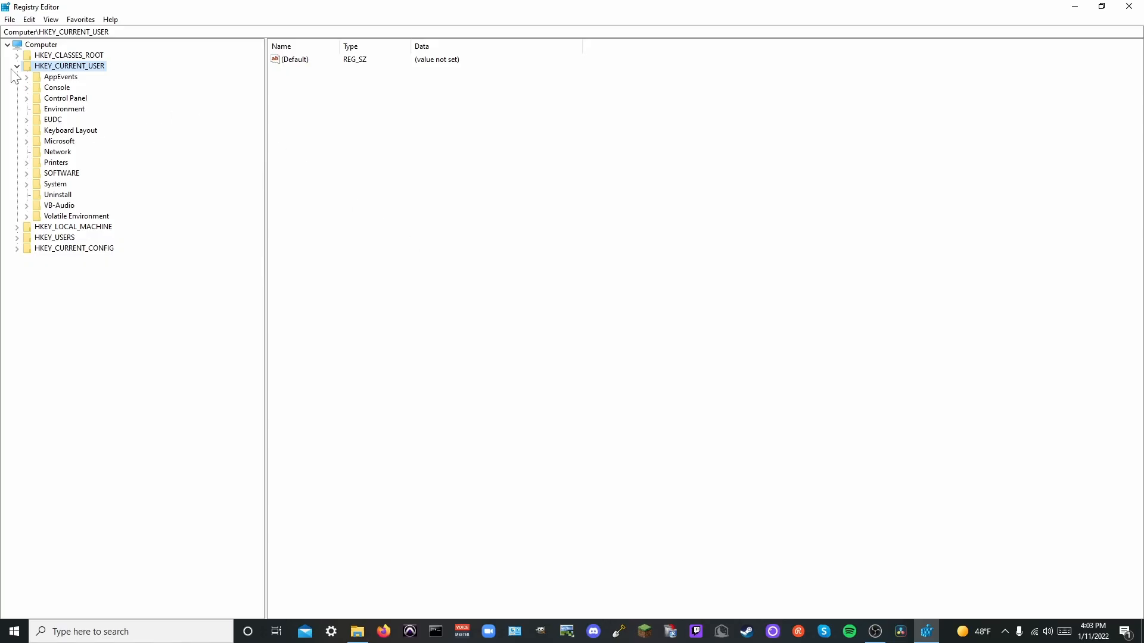
Navigate to HKEY_CURRENT_USER\System\GameConfigStore to show its GameDVR values.
click(16, 66)
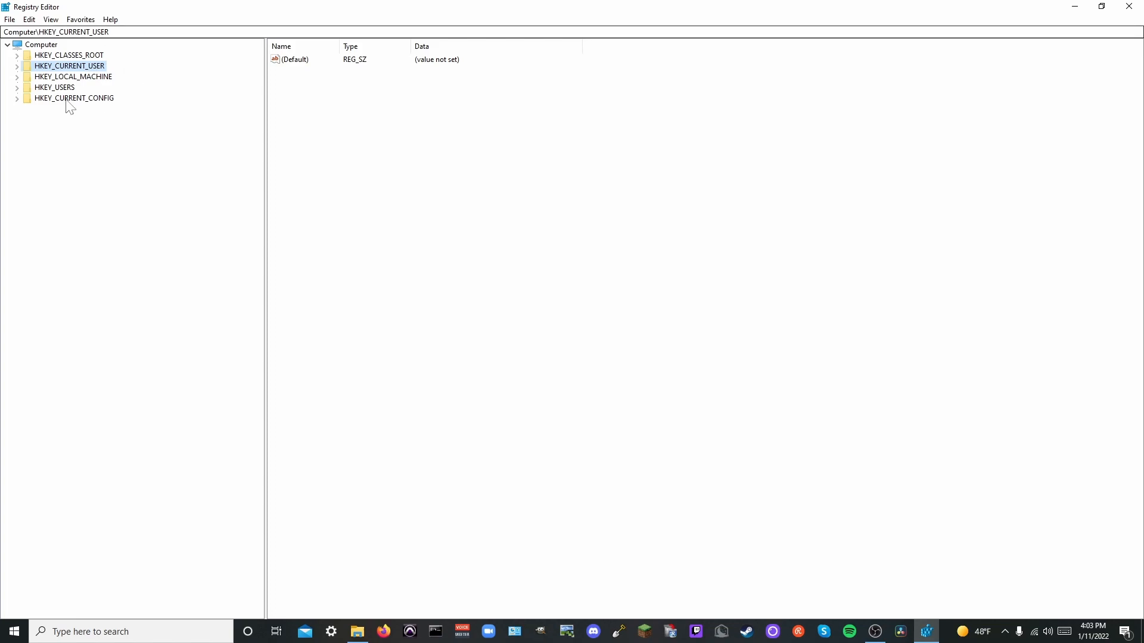
mouse_move(162, 72)
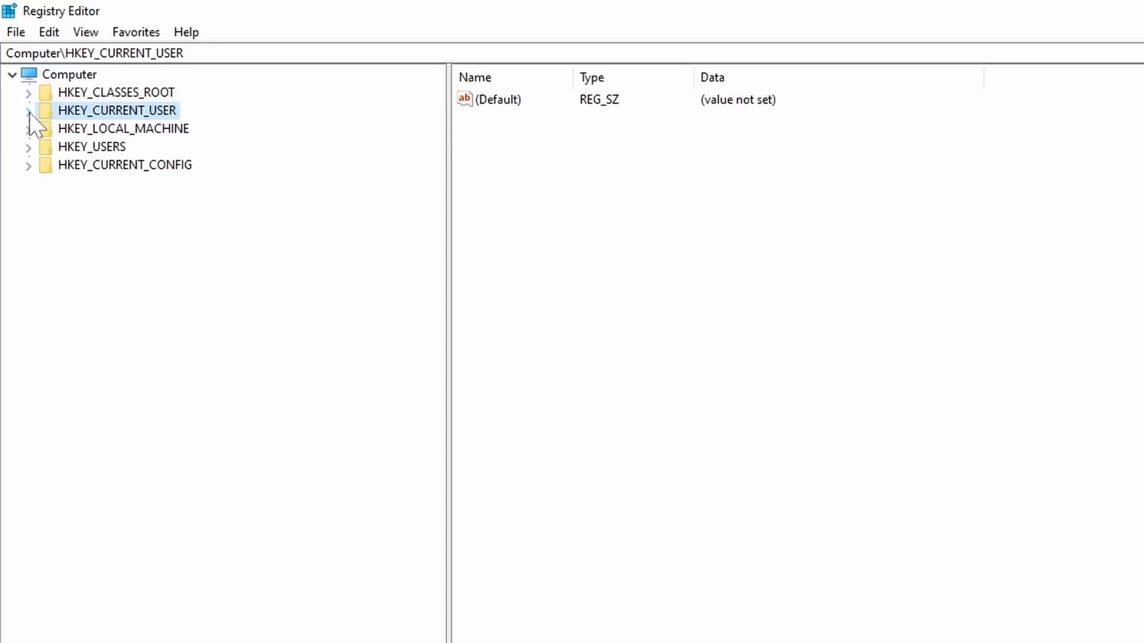
mouse_move(64, 135)
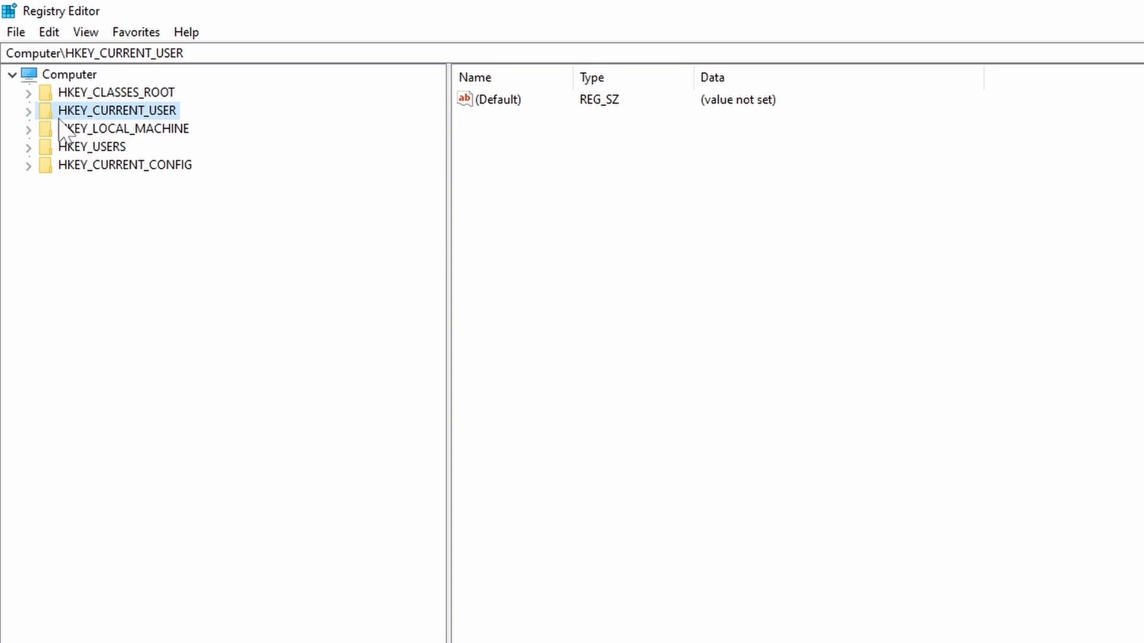
click(28, 111)
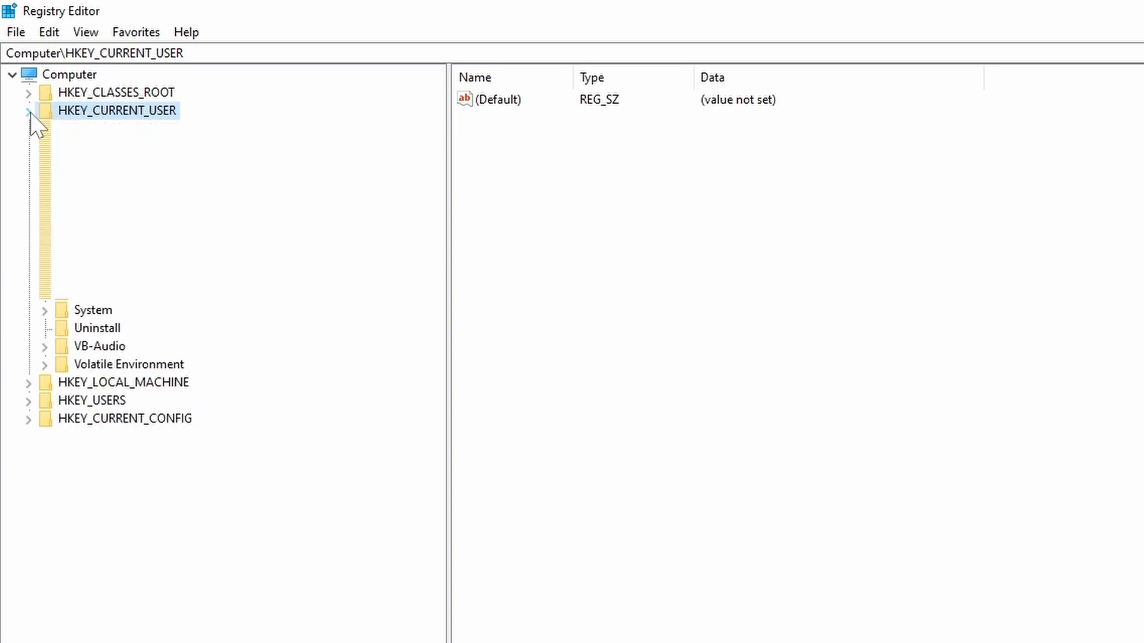
click(28, 110)
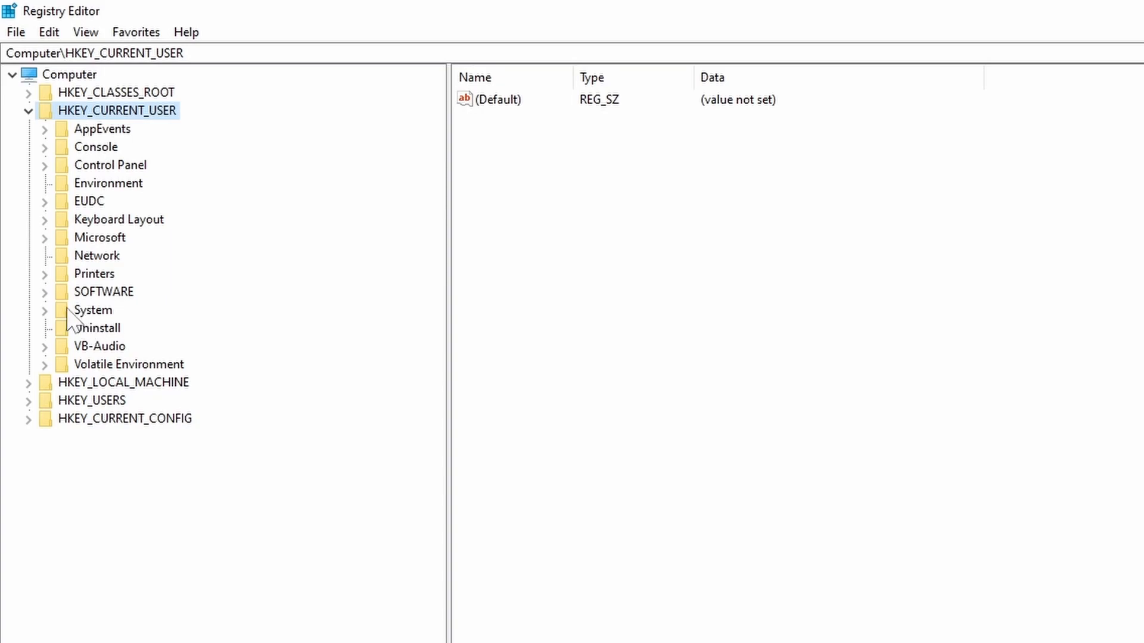
click(43, 309)
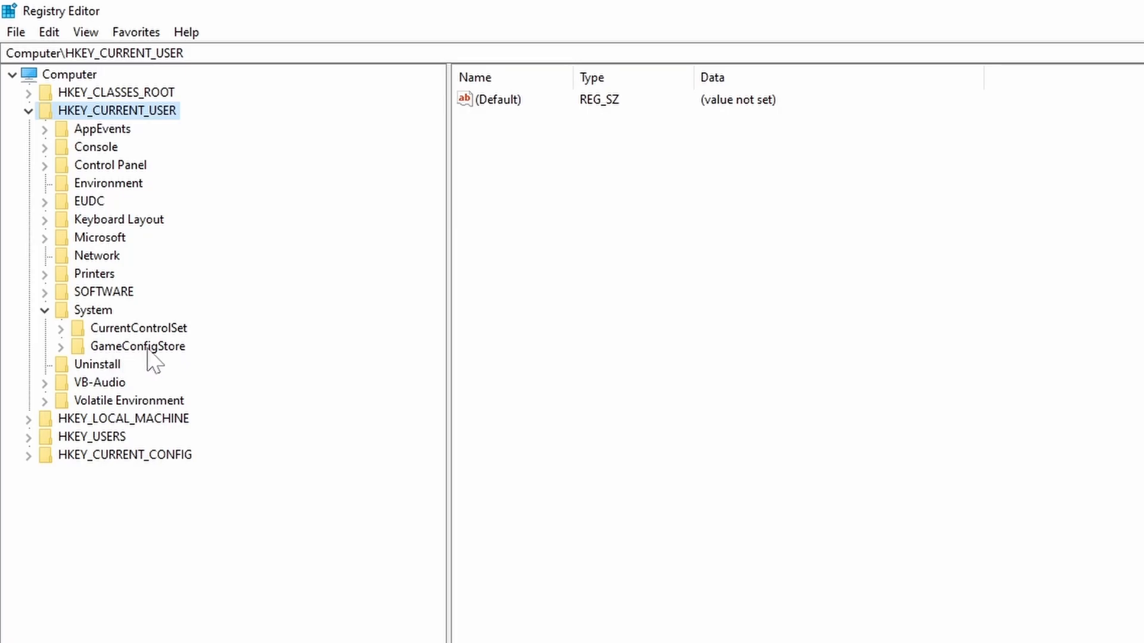
click(138, 346)
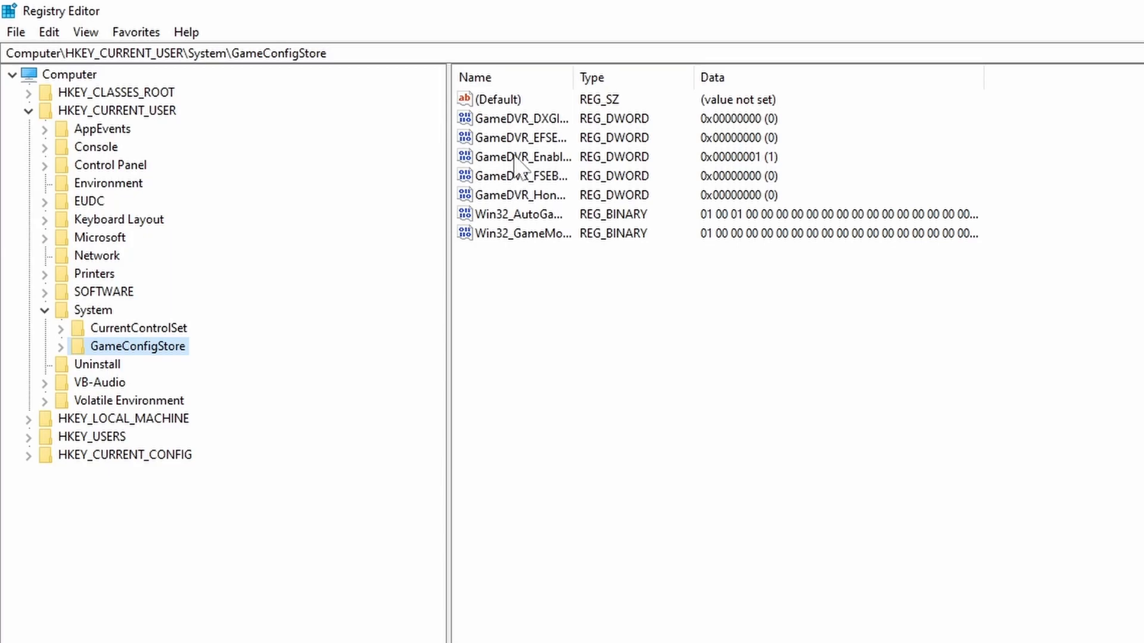
mouse_move(529, 172)
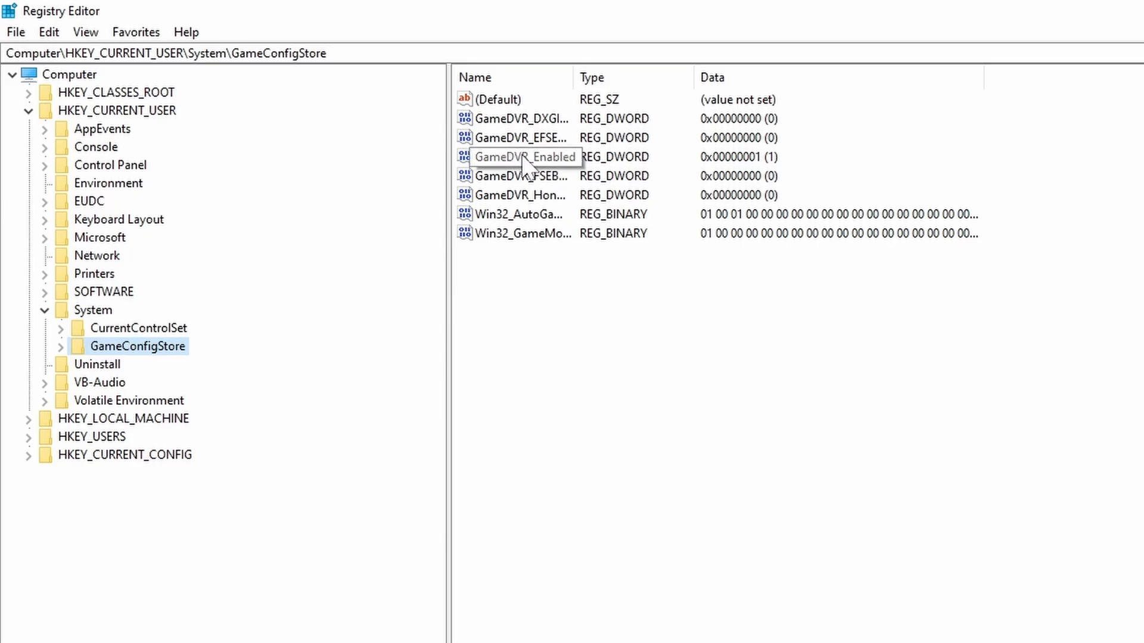
mouse_move(527, 166)
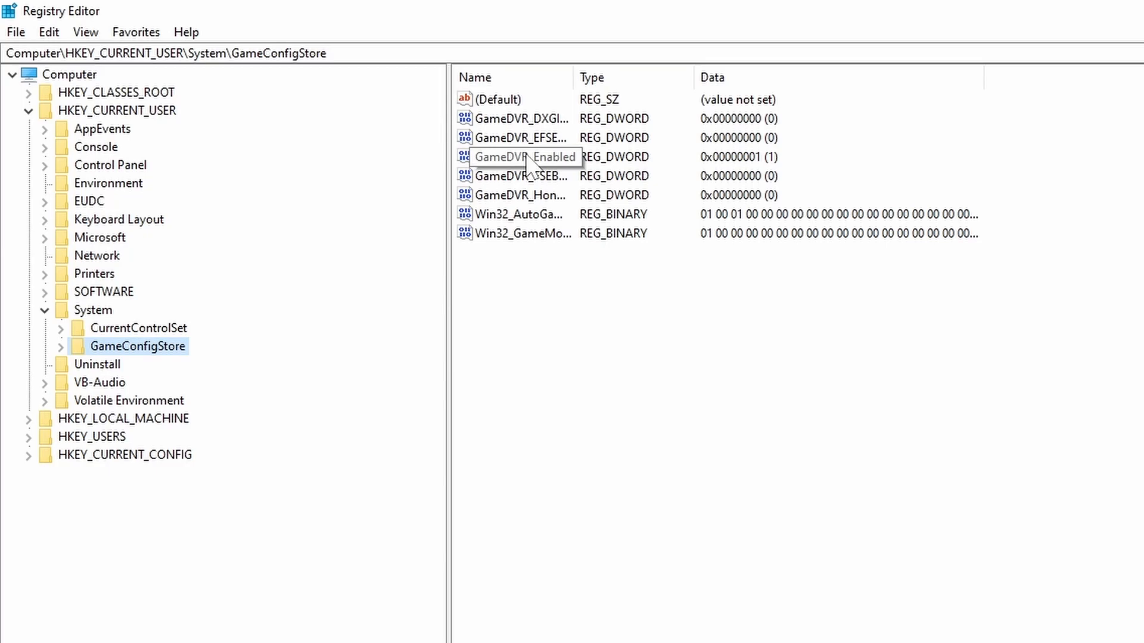
Open the context menu for GameDVR_Enabled in the values pane.
right_click(519, 156)
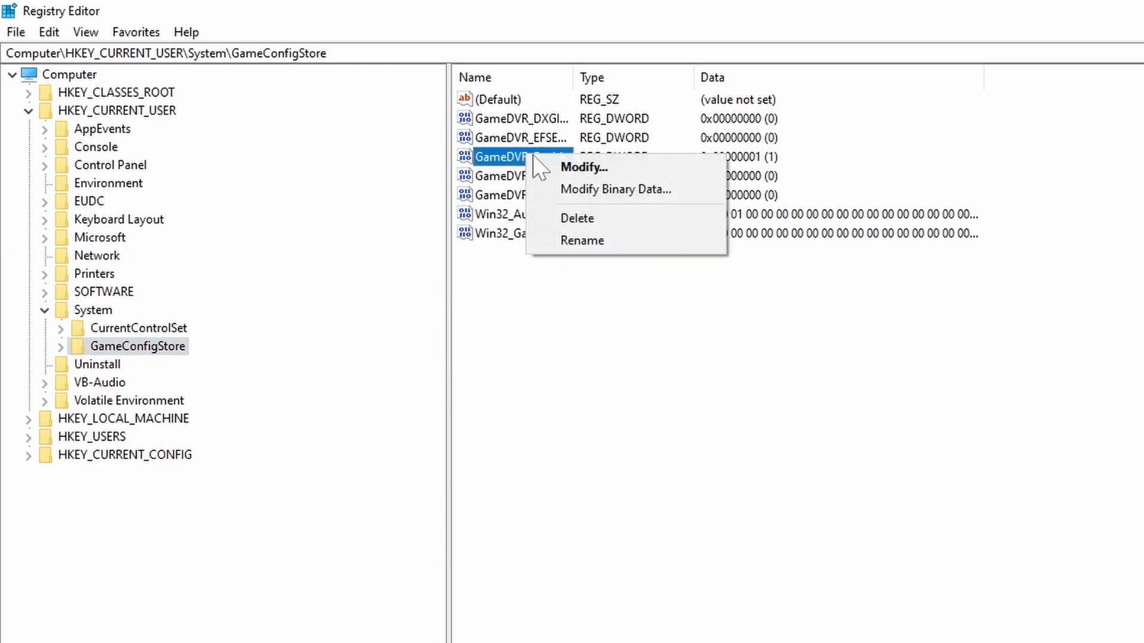
Modify GameDVR_Enabled and confirm 0 as its value data.
click(585, 166)
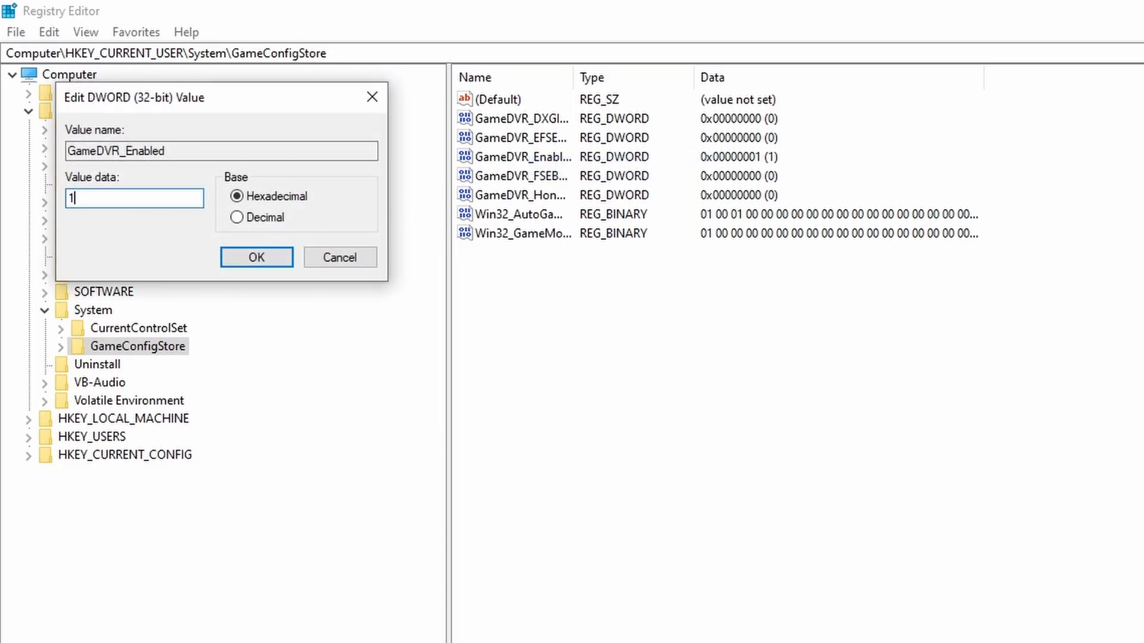
text(0)
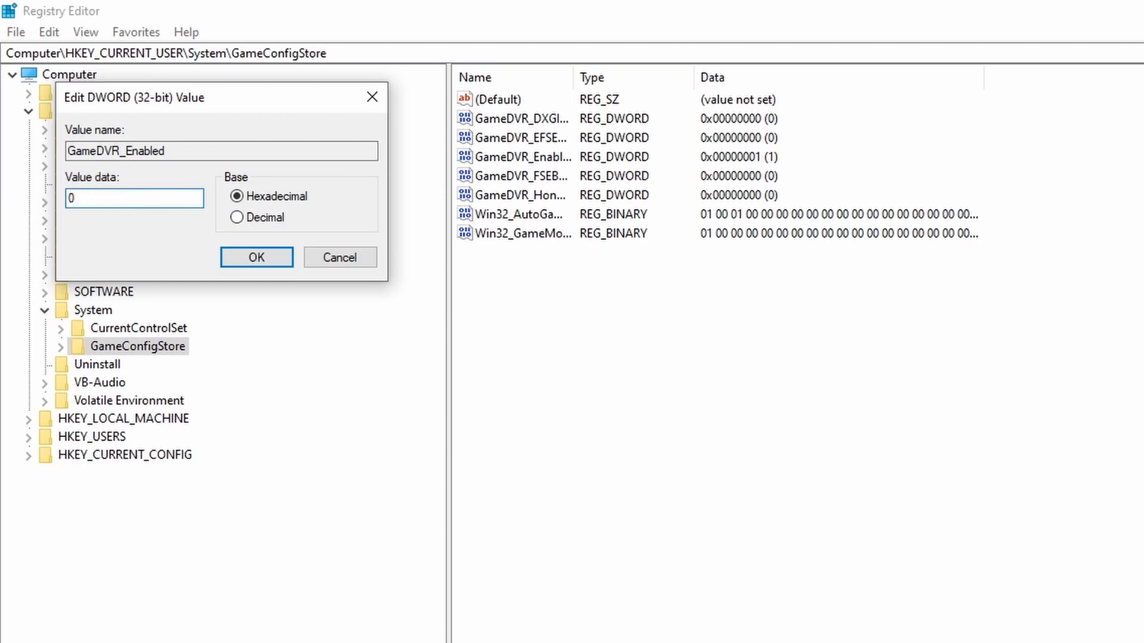
click(255, 257)
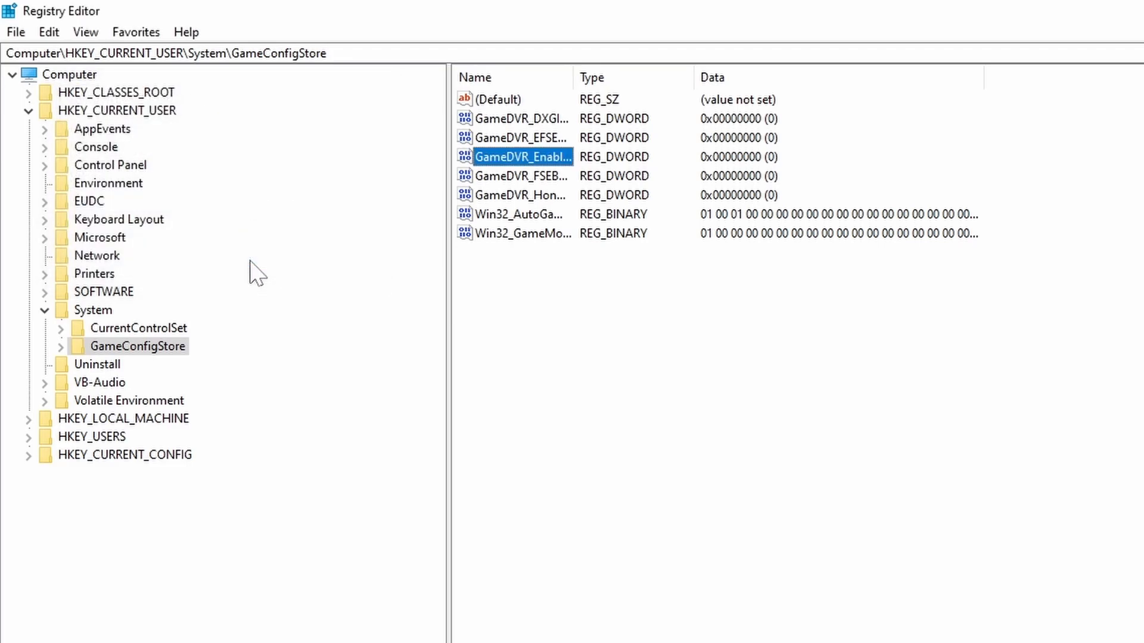
mouse_move(700, 243)
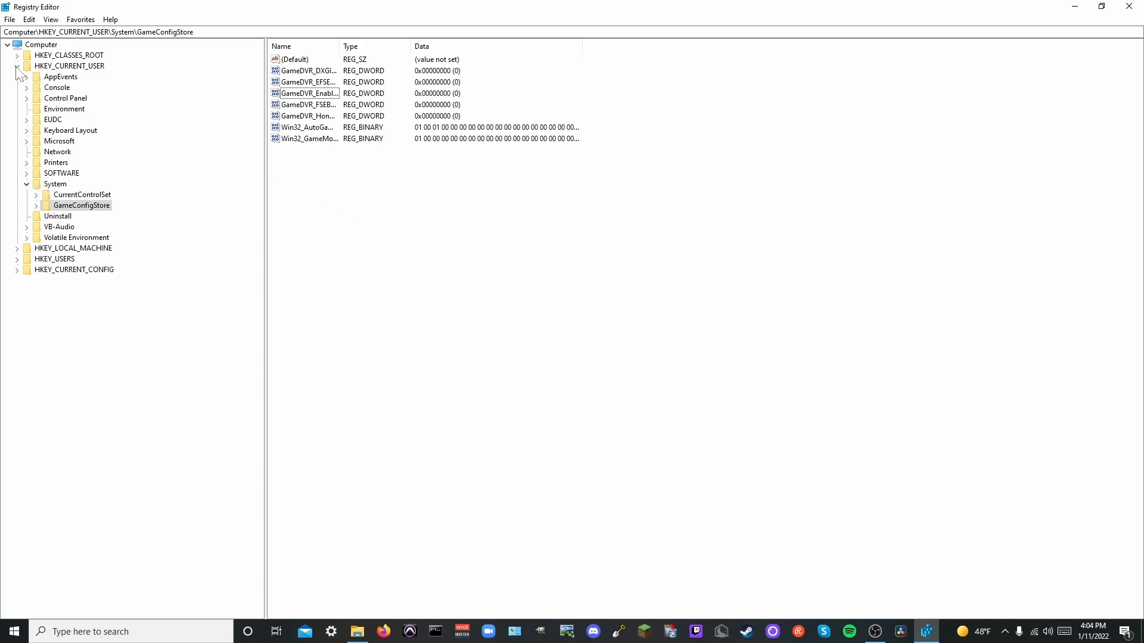
Expand PolicyManager > default > ApplicationManagement to list the AllowGameDVR subkey.
click(17, 66)
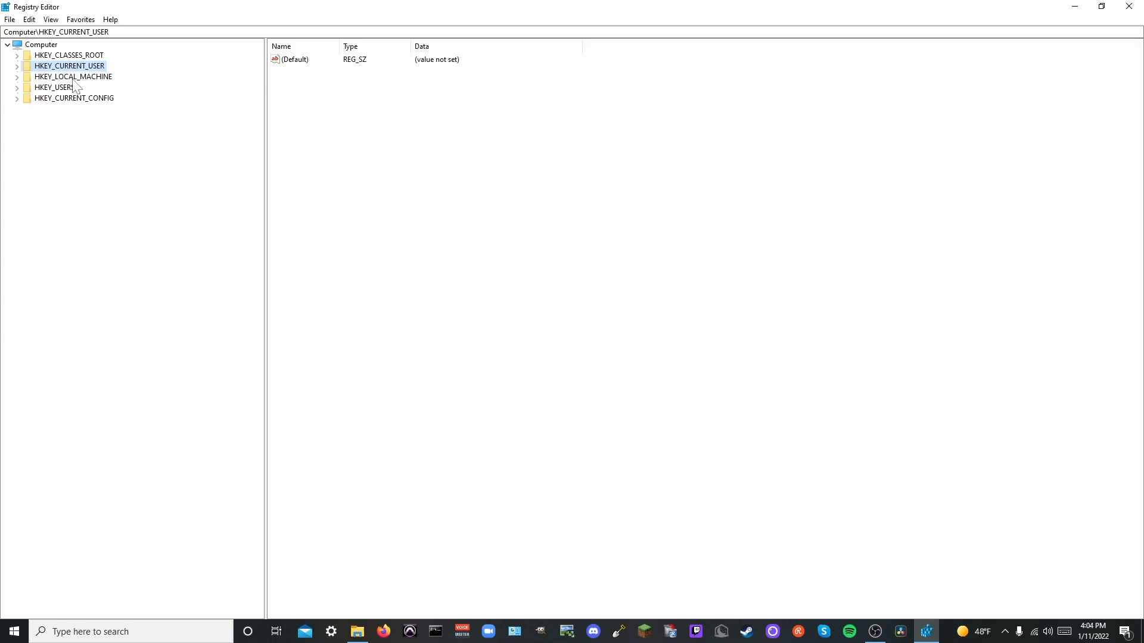
click(16, 76)
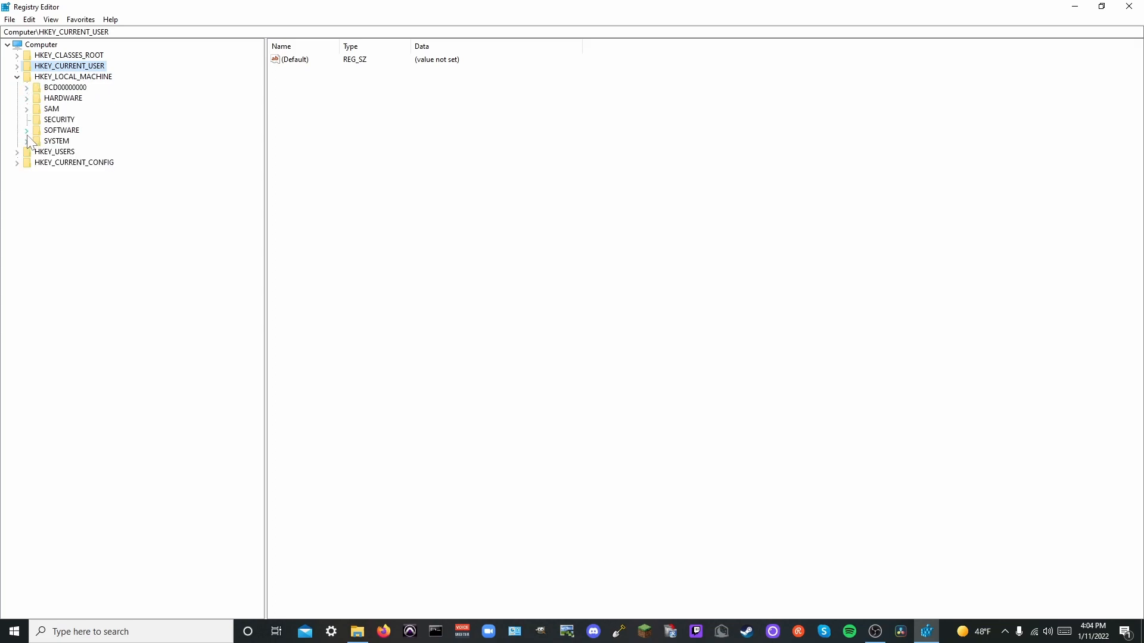
click(26, 130)
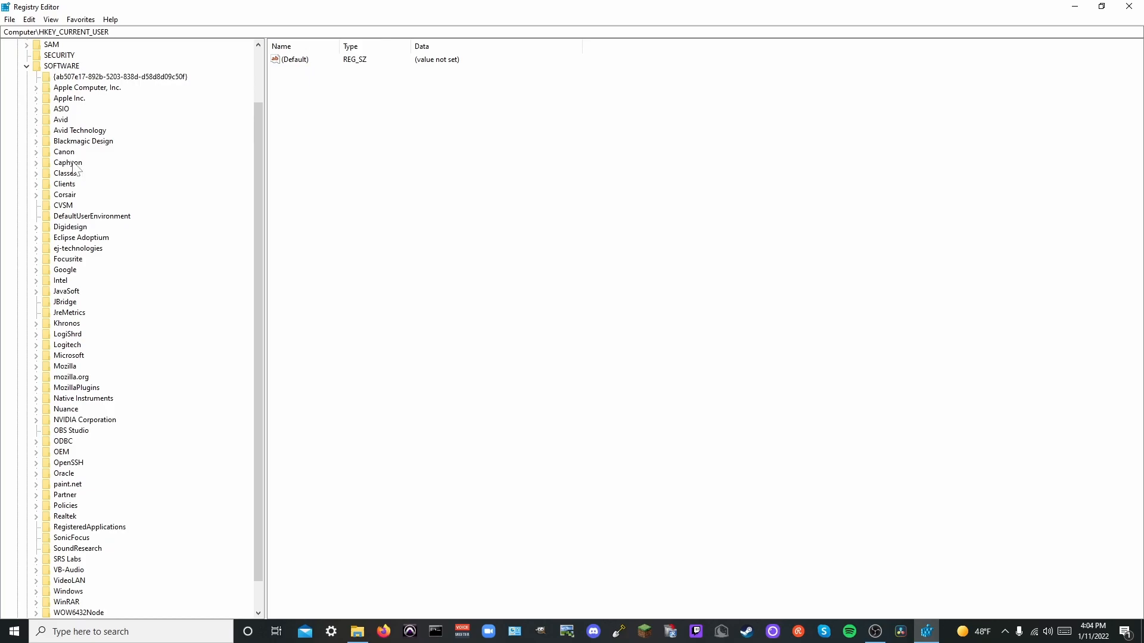
scroll(down, 3)
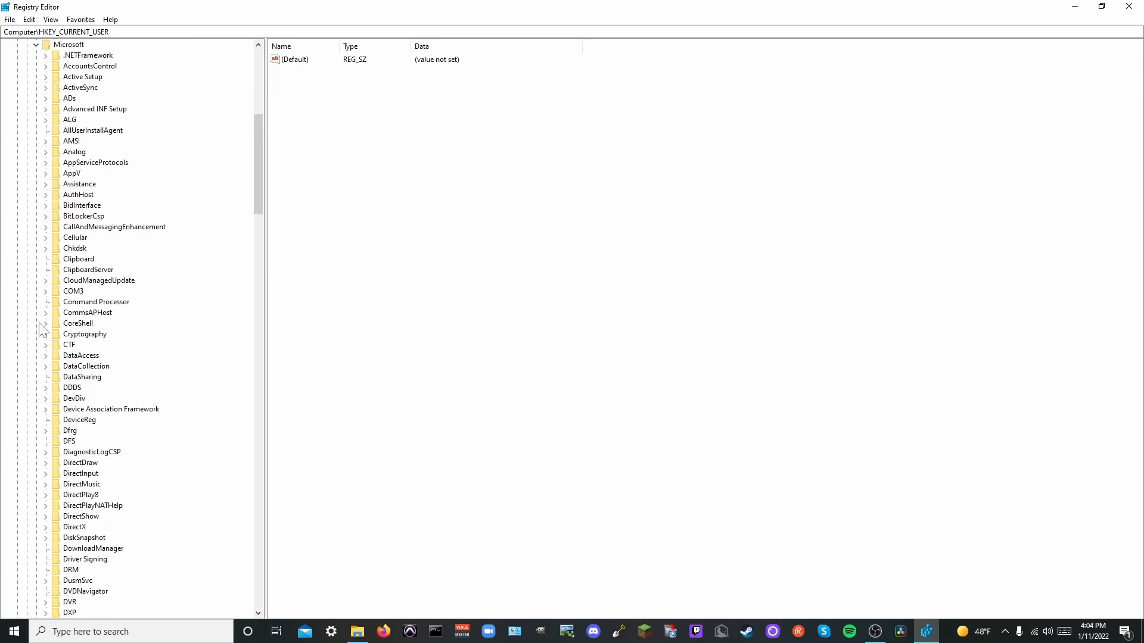
mouse_move(92, 325)
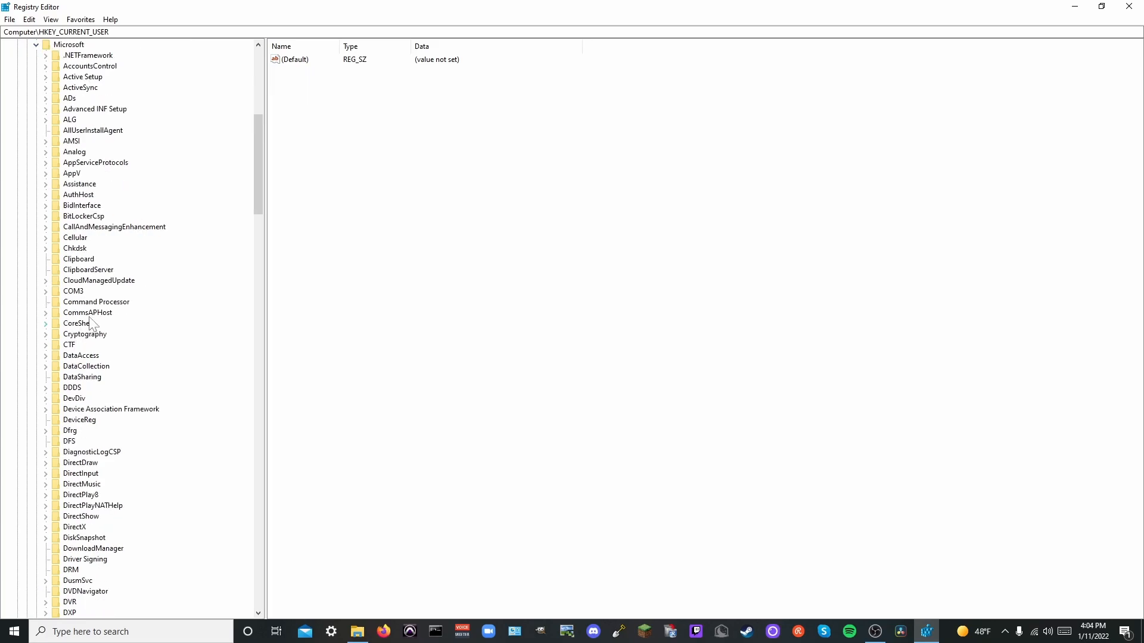
scroll(down, 3)
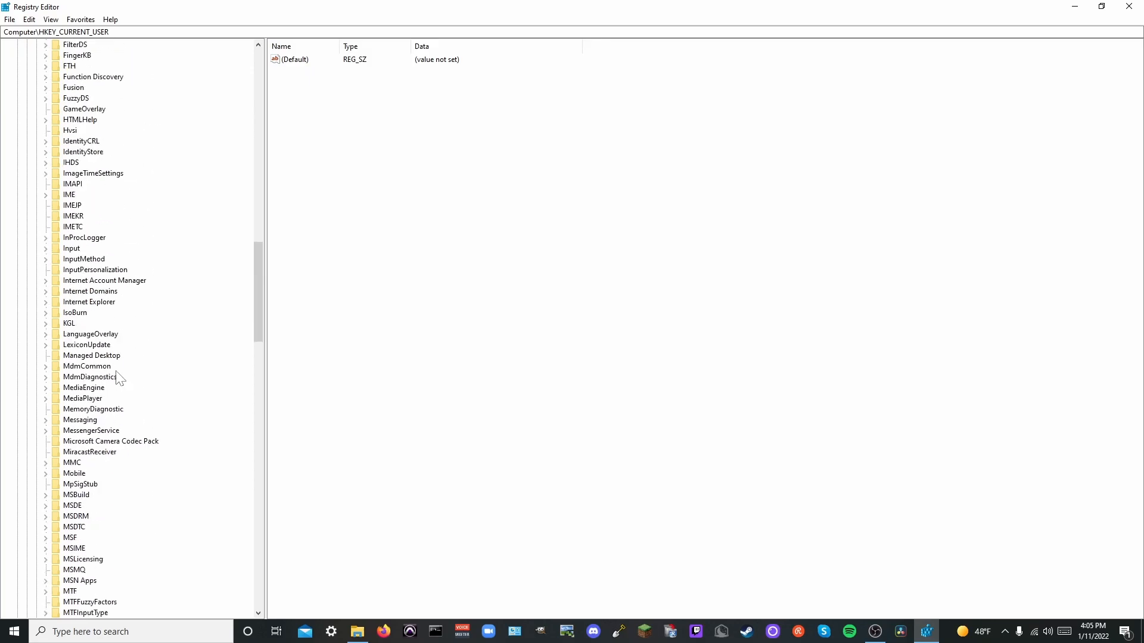
scroll(down, 3)
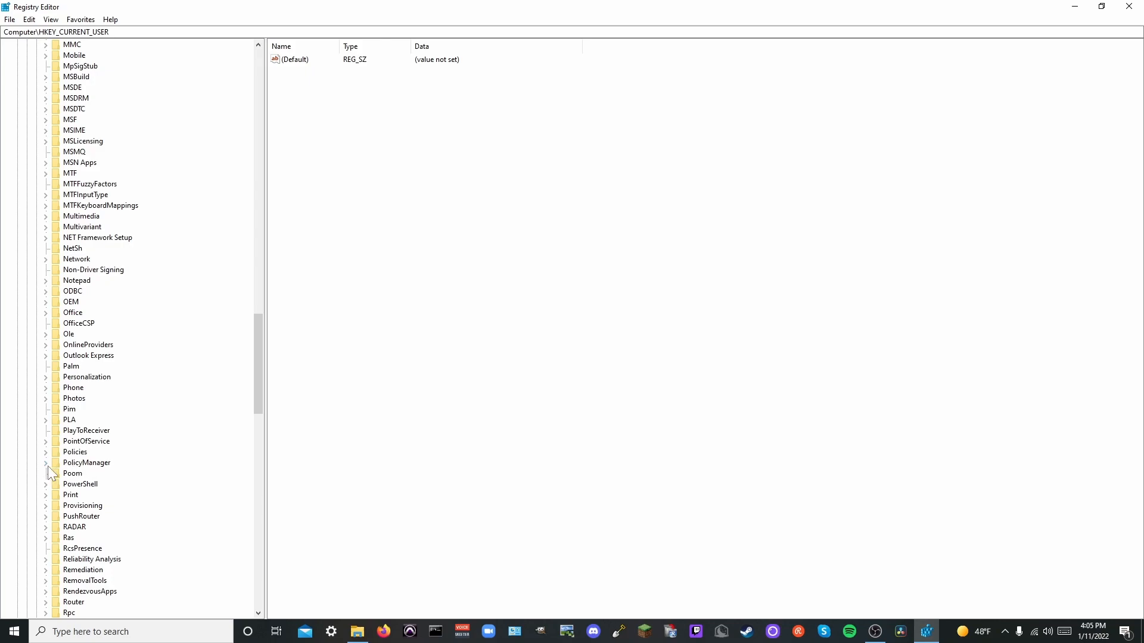
click(45, 462)
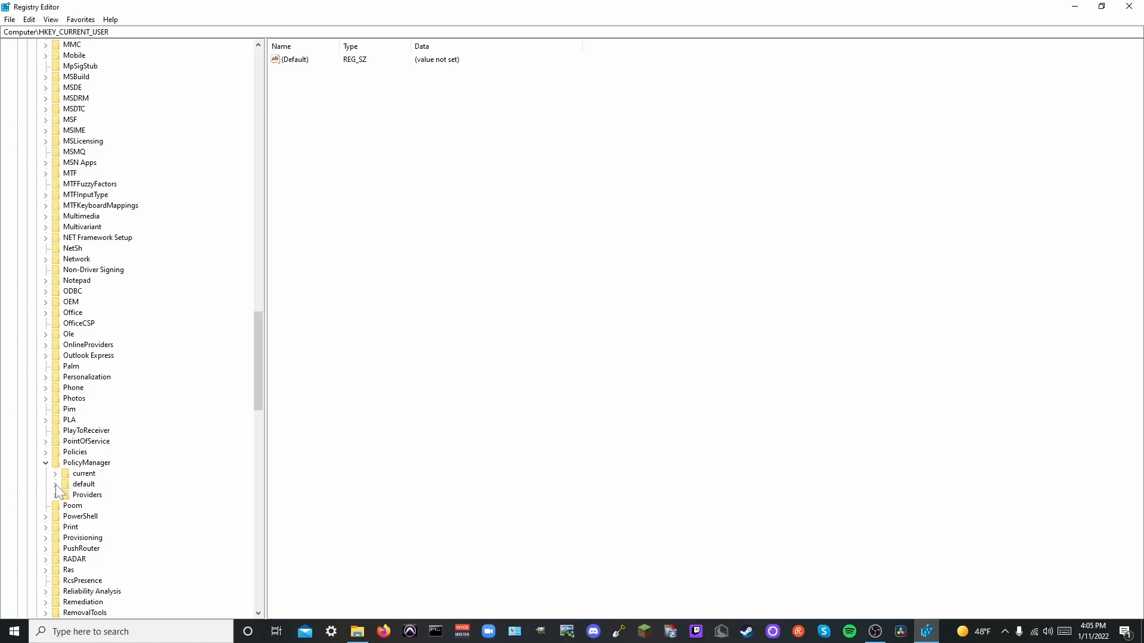
click(55, 483)
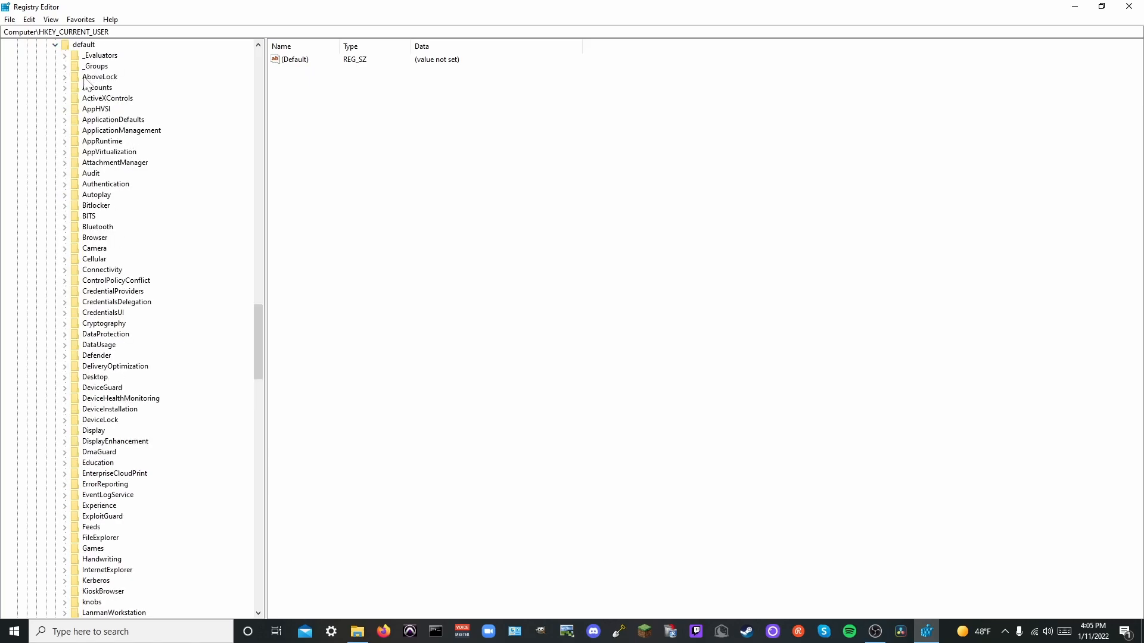
mouse_move(115, 144)
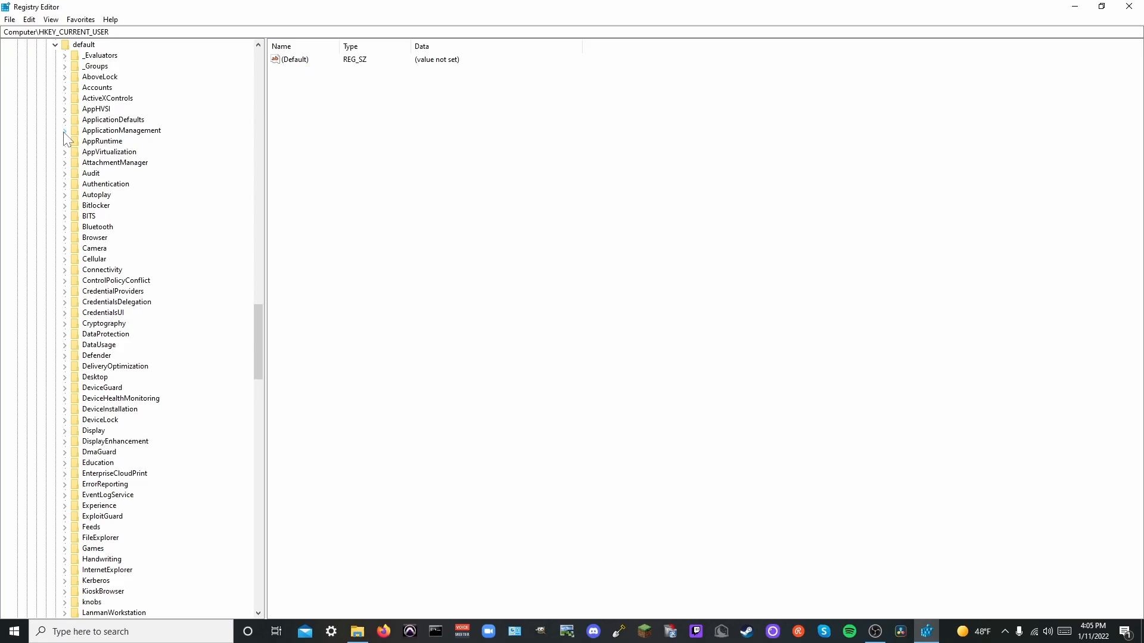
click(65, 131)
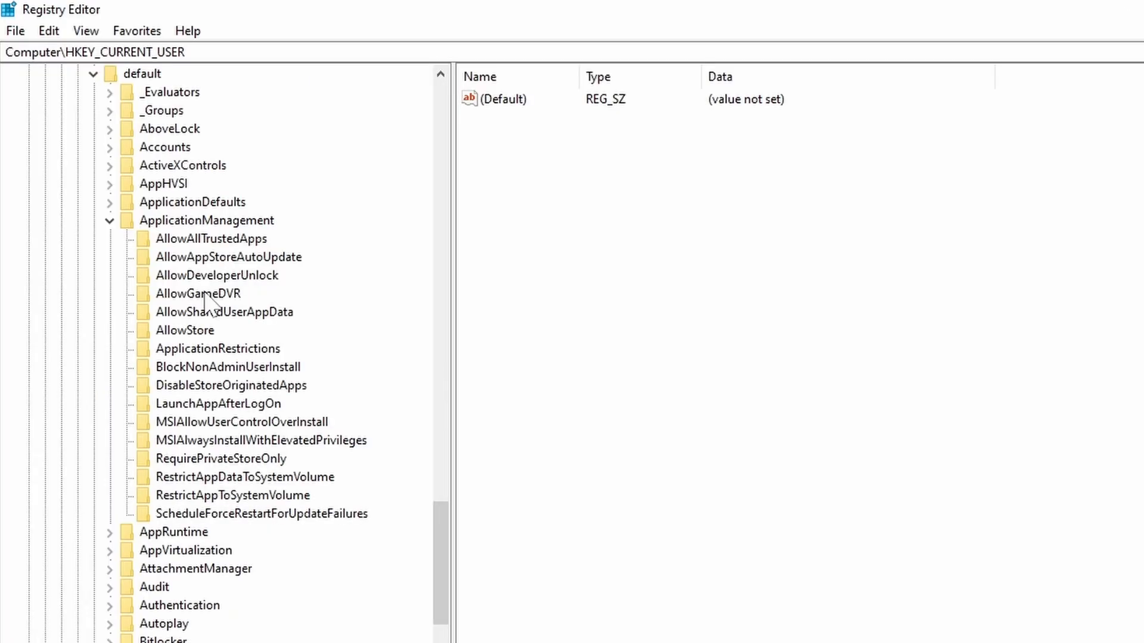
Select AllowGameDVR, then modify its 'value' entry and enter 0 as the data.
click(198, 293)
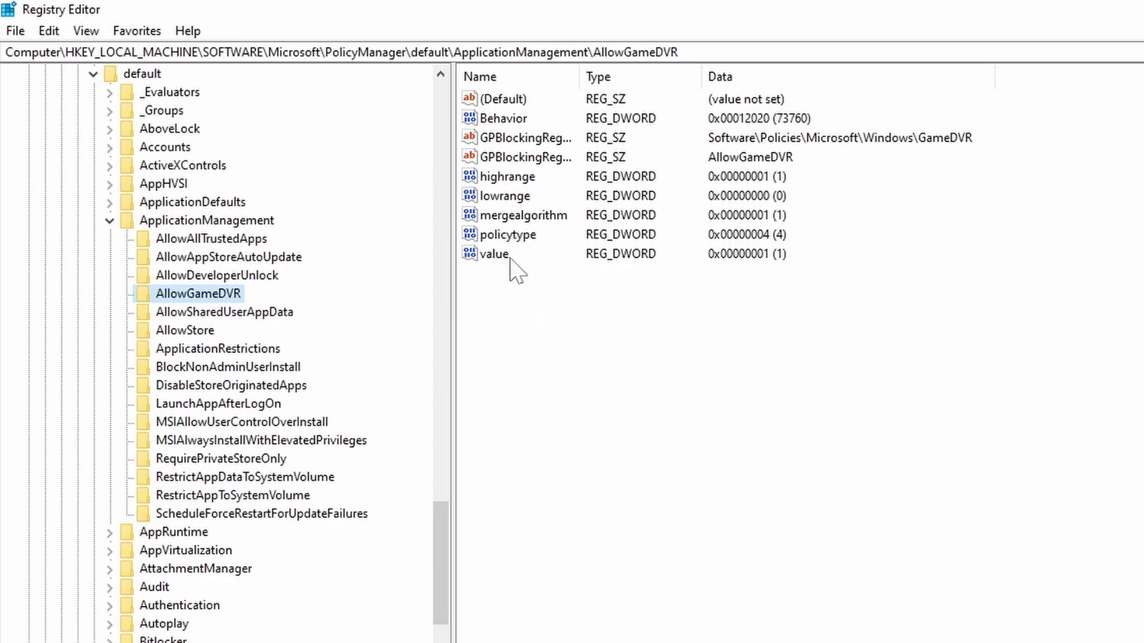
mouse_move(511, 268)
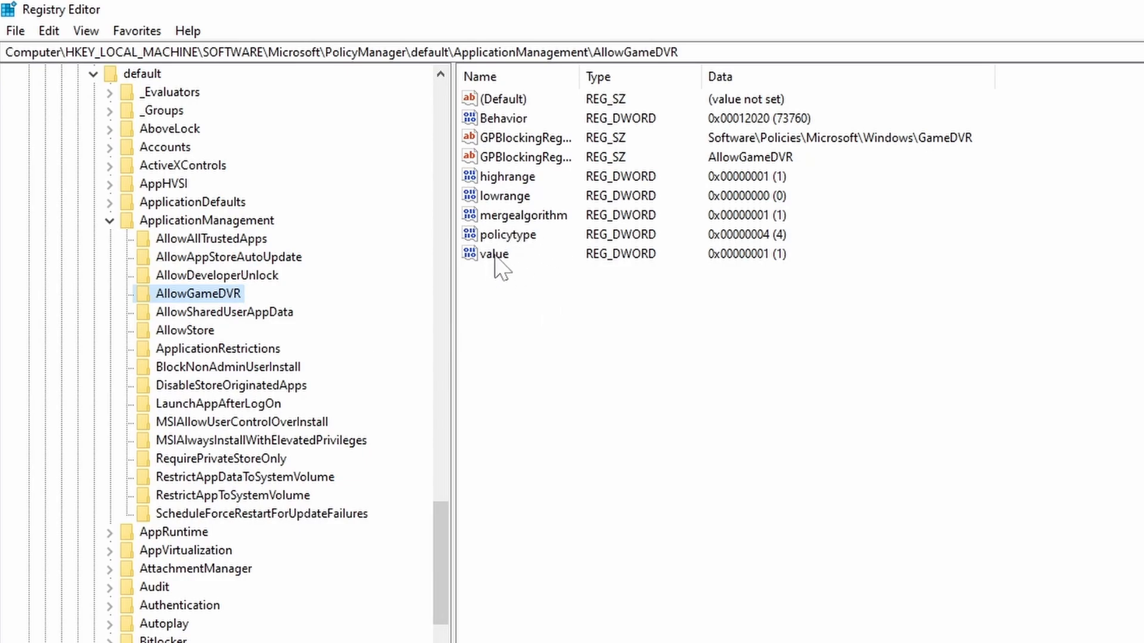
right_click(494, 253)
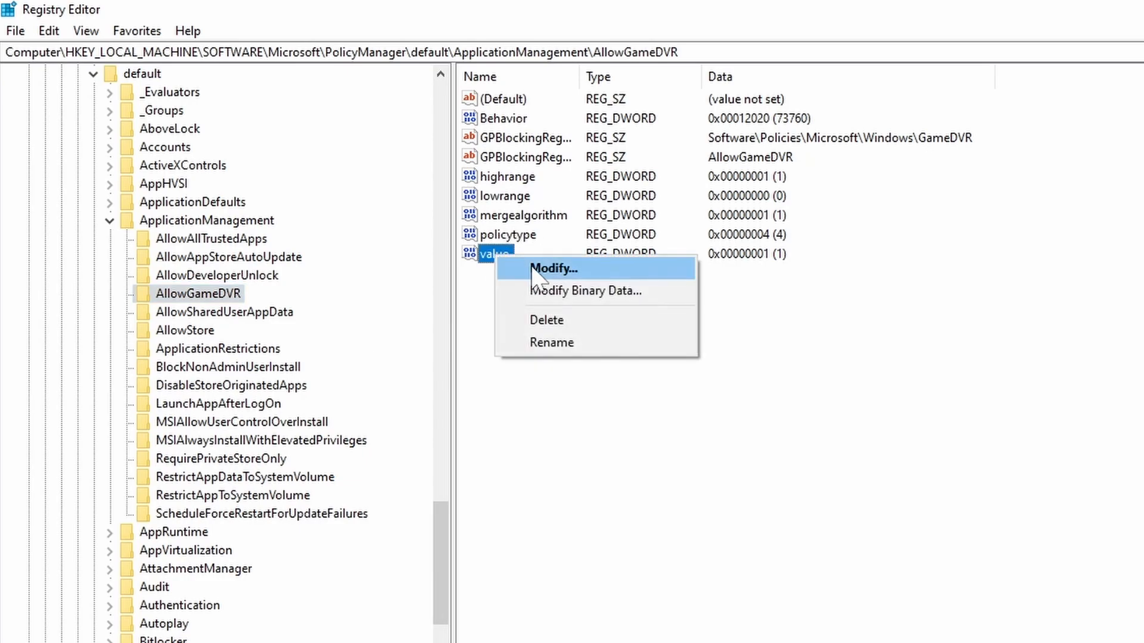
click(555, 268)
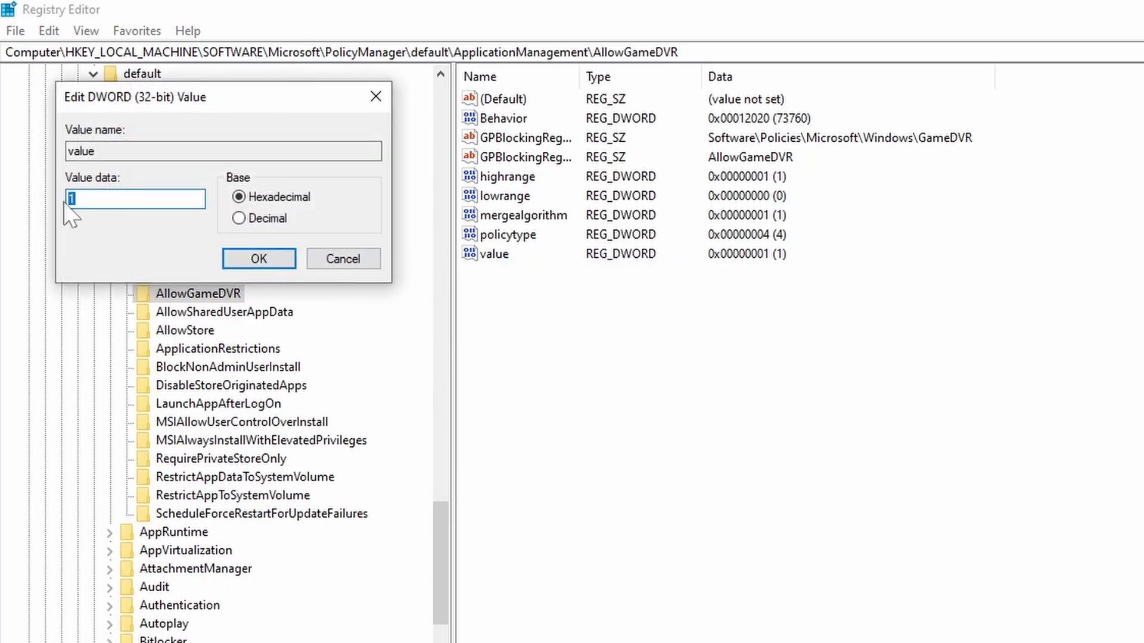
text(0)
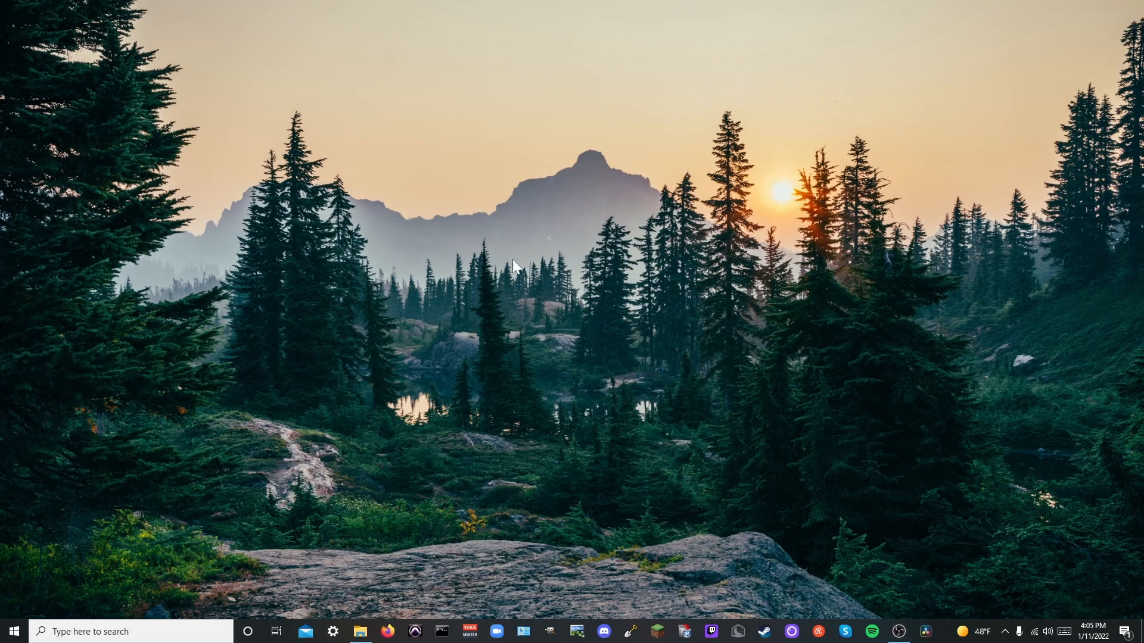
mouse_move(617, 410)
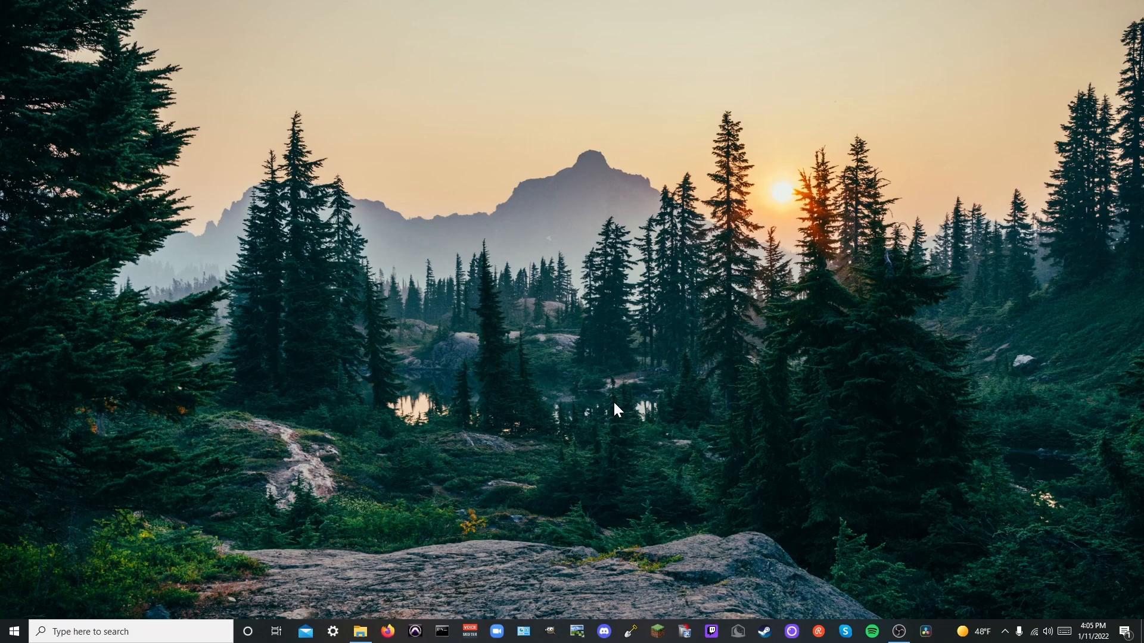
mouse_move(568, 394)
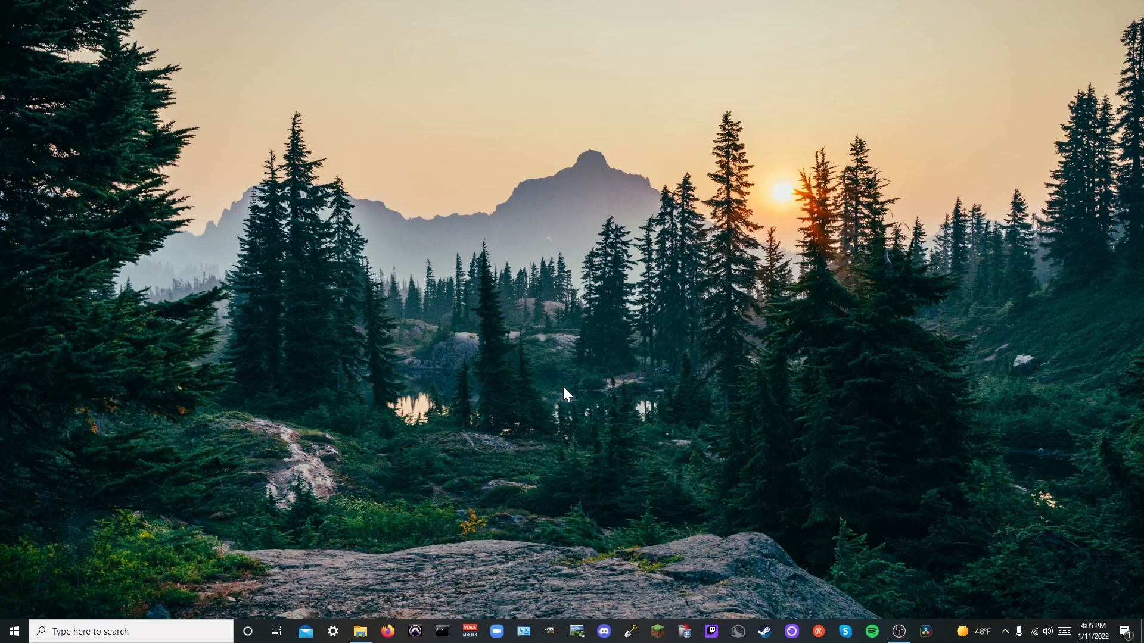
mouse_move(630, 363)
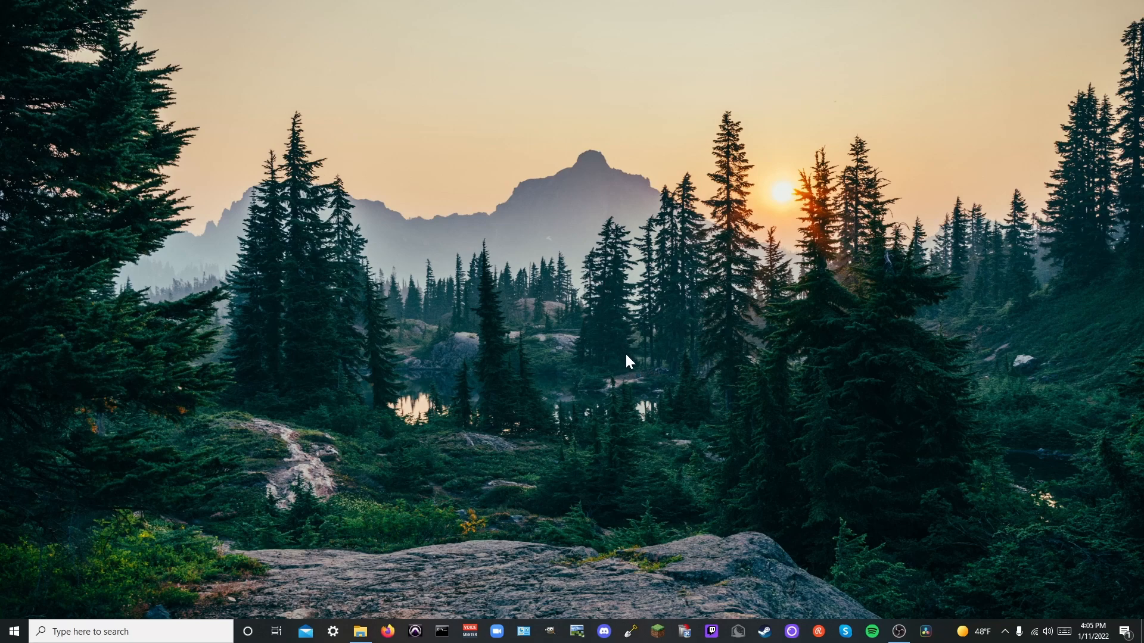
mouse_move(624, 377)
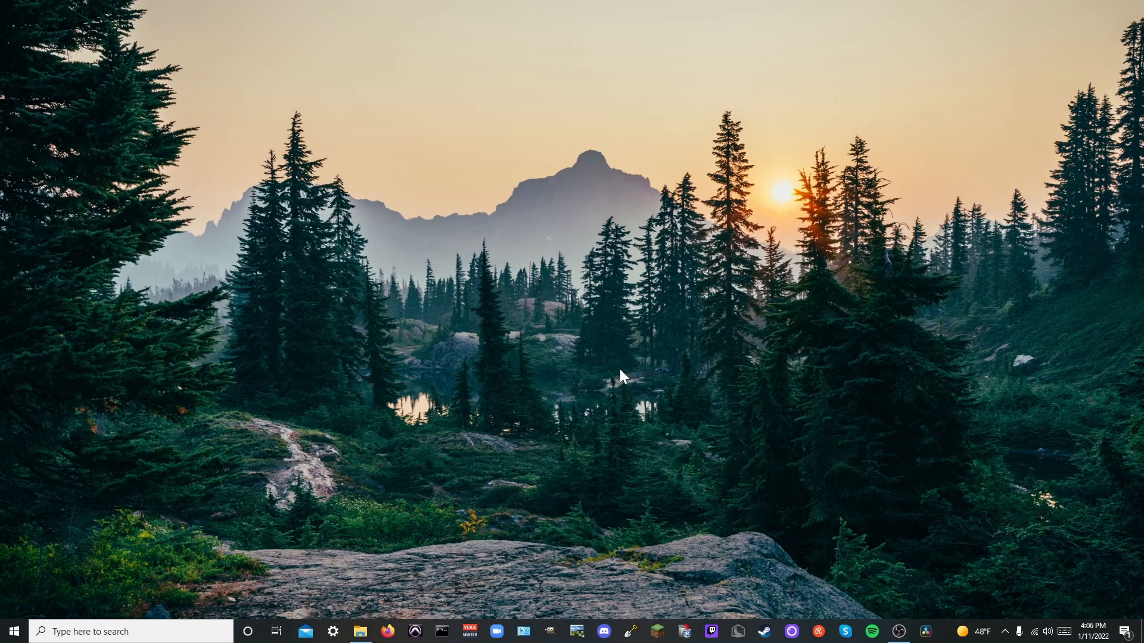
mouse_move(654, 408)
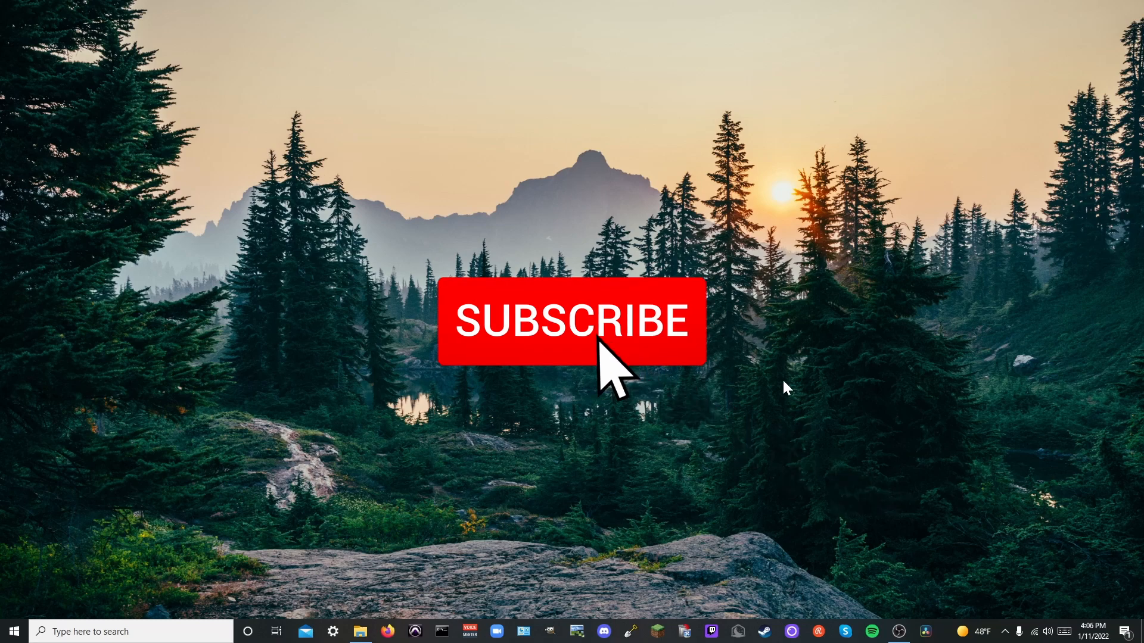
click(573, 321)
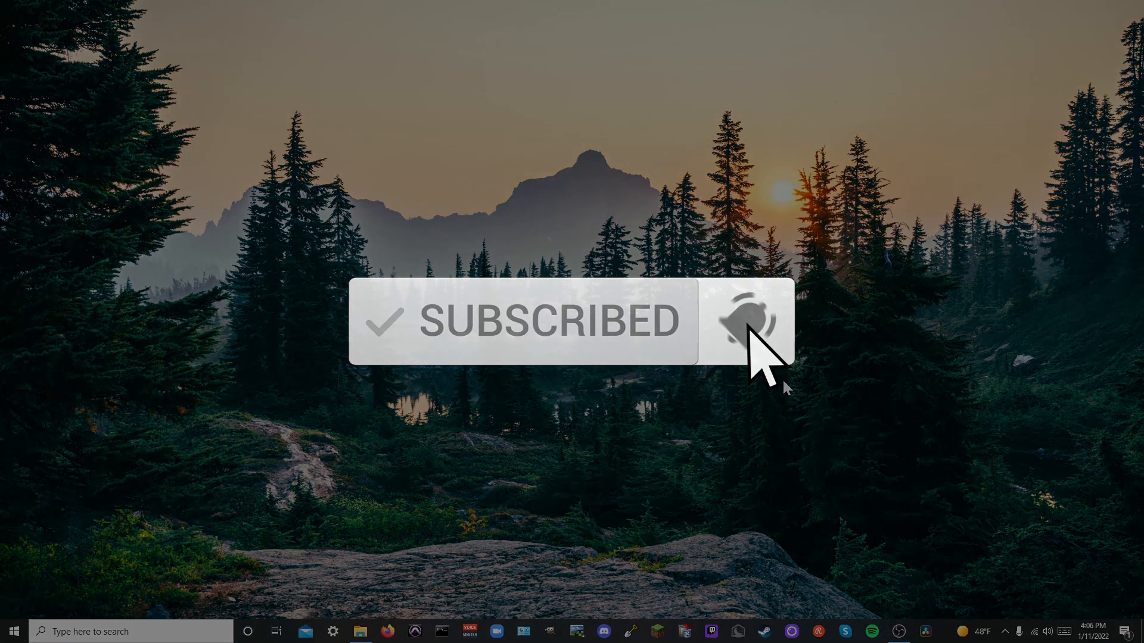